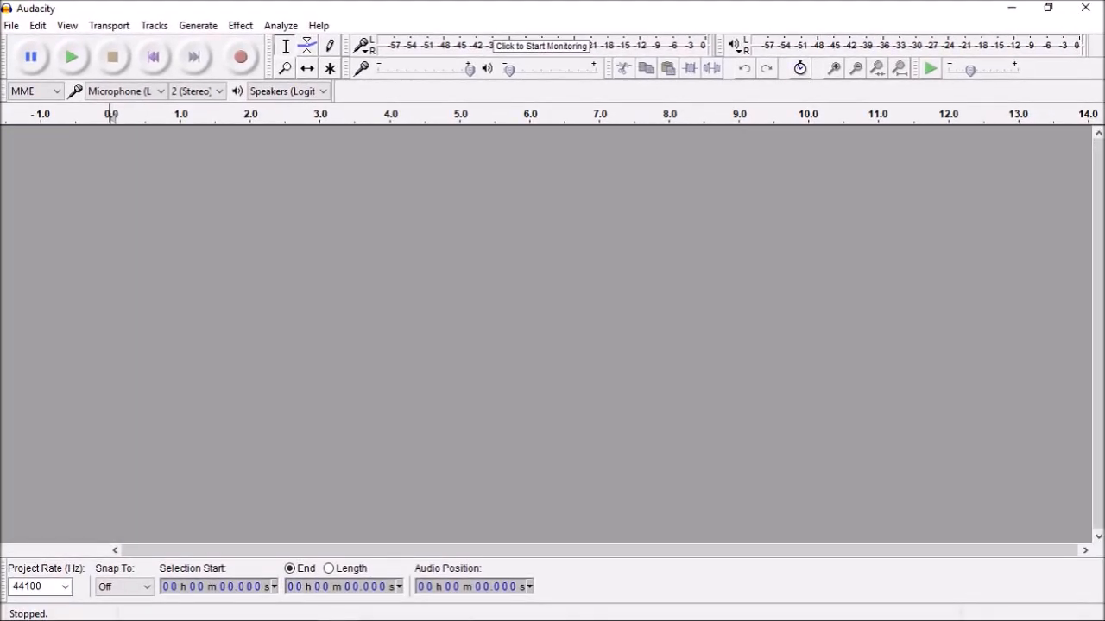
- Record a roughly seven-second stereo voiceover take
click(240, 57)
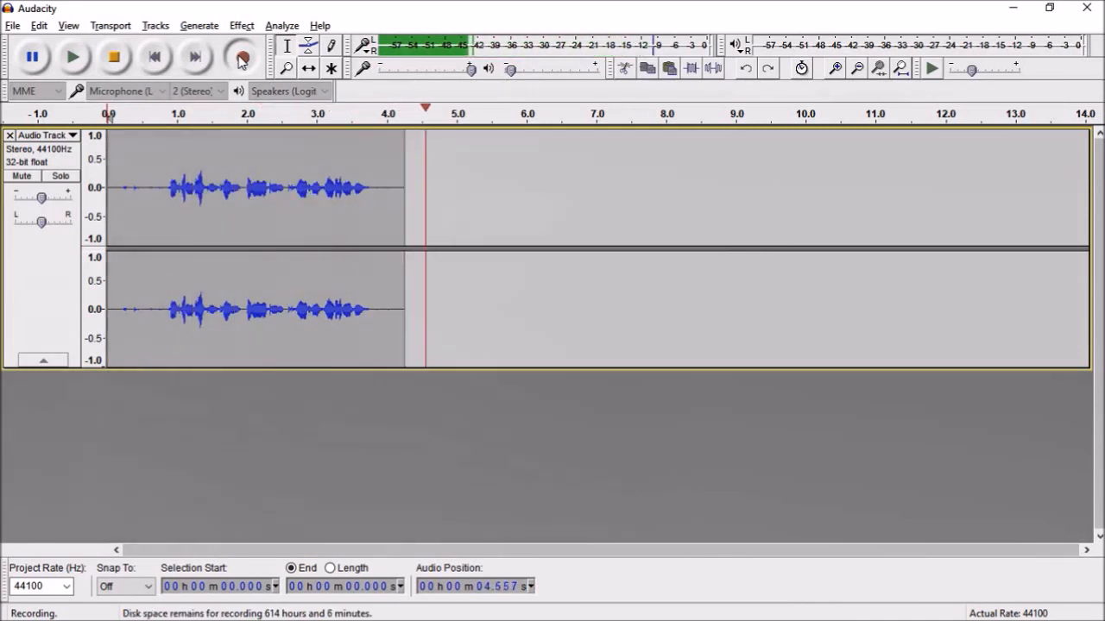
click(113, 56)
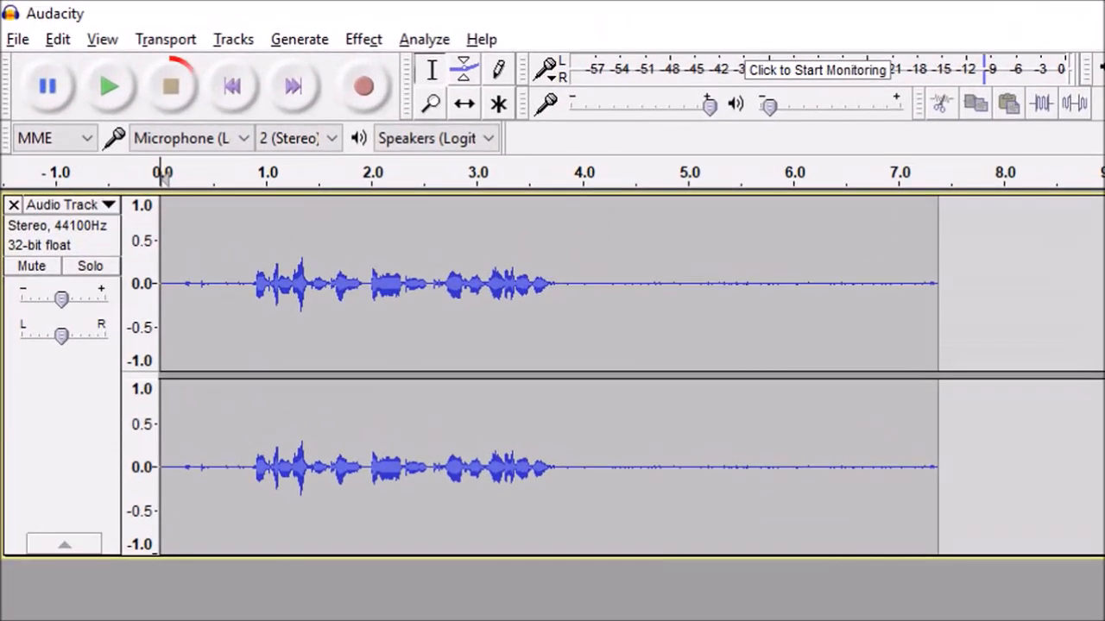
click(169, 86)
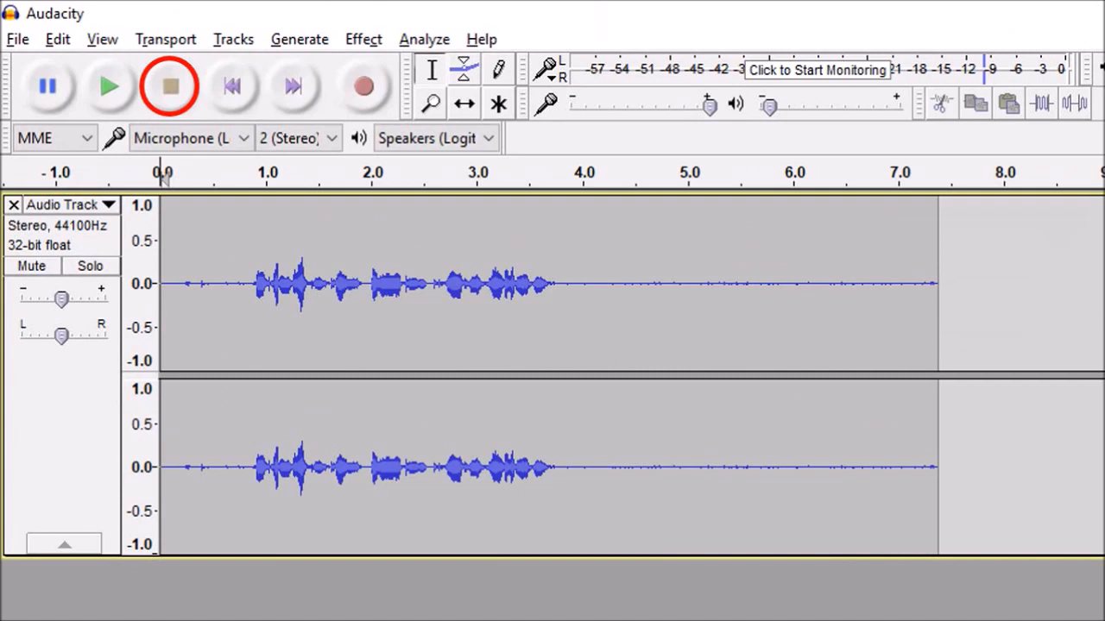
click(169, 86)
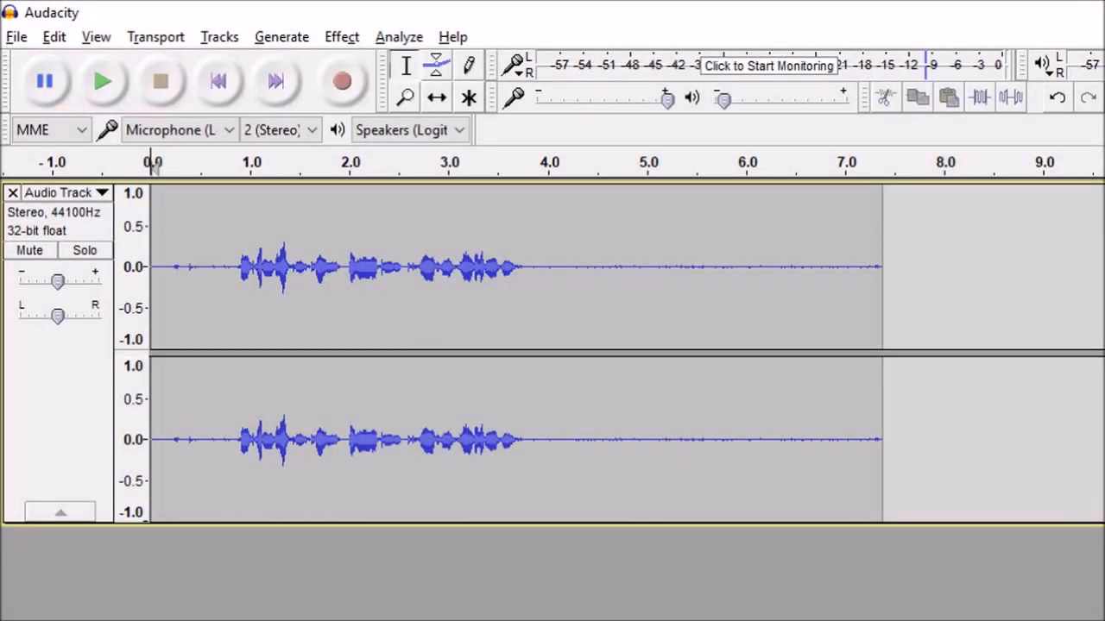
- Export the recording as MP3 'TEST RECORDING', leaving metadata blank
click(16, 36)
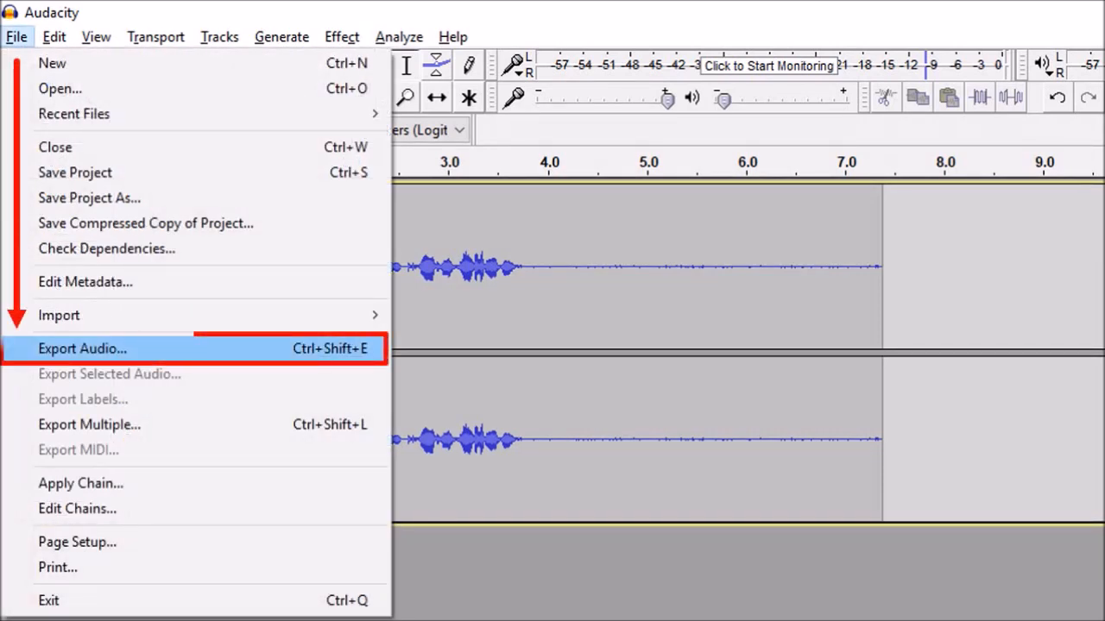
click(82, 349)
text(TEST RECORDING)
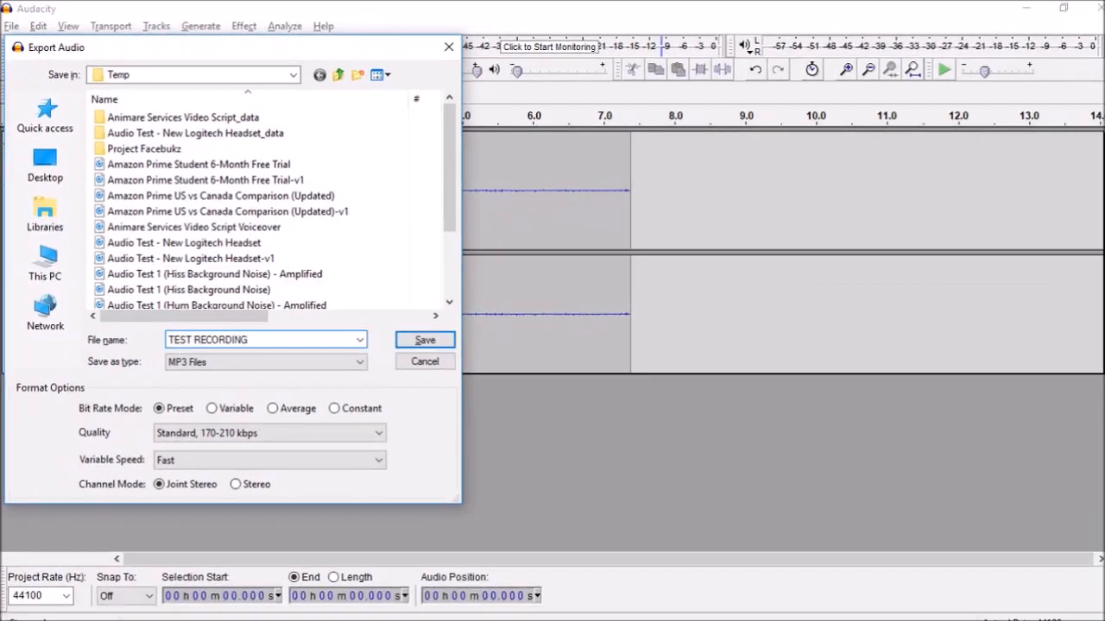
click(423, 340)
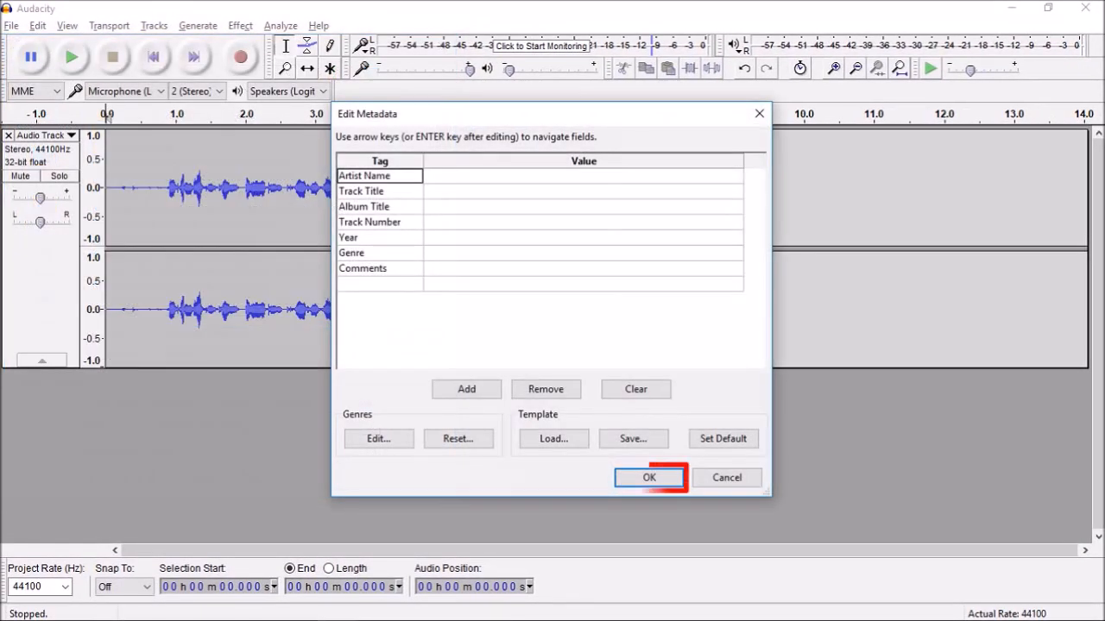
click(648, 477)
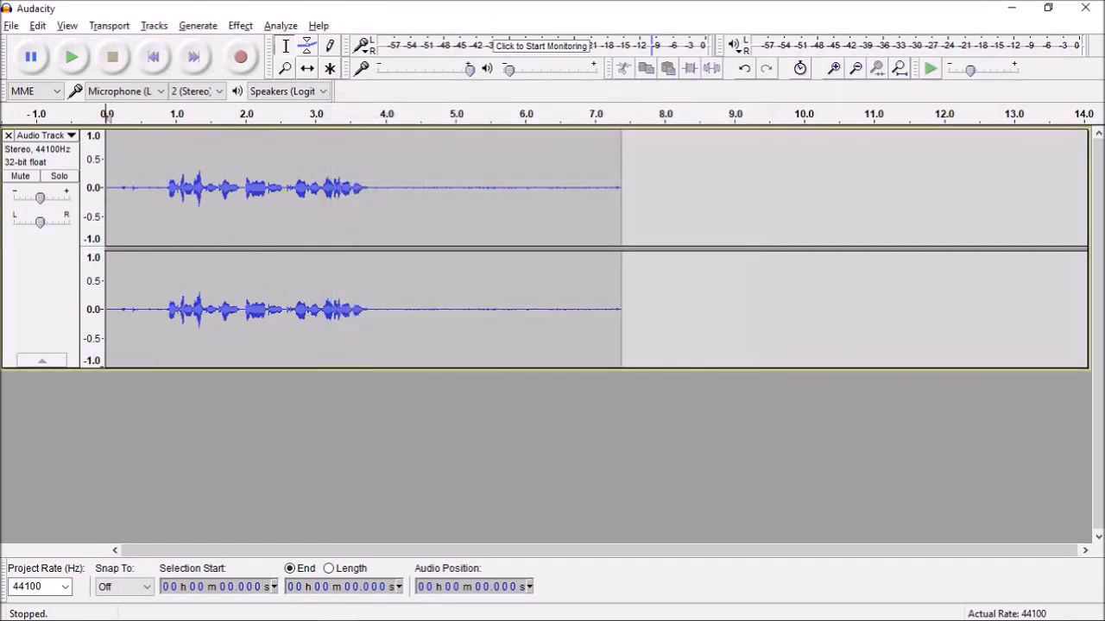